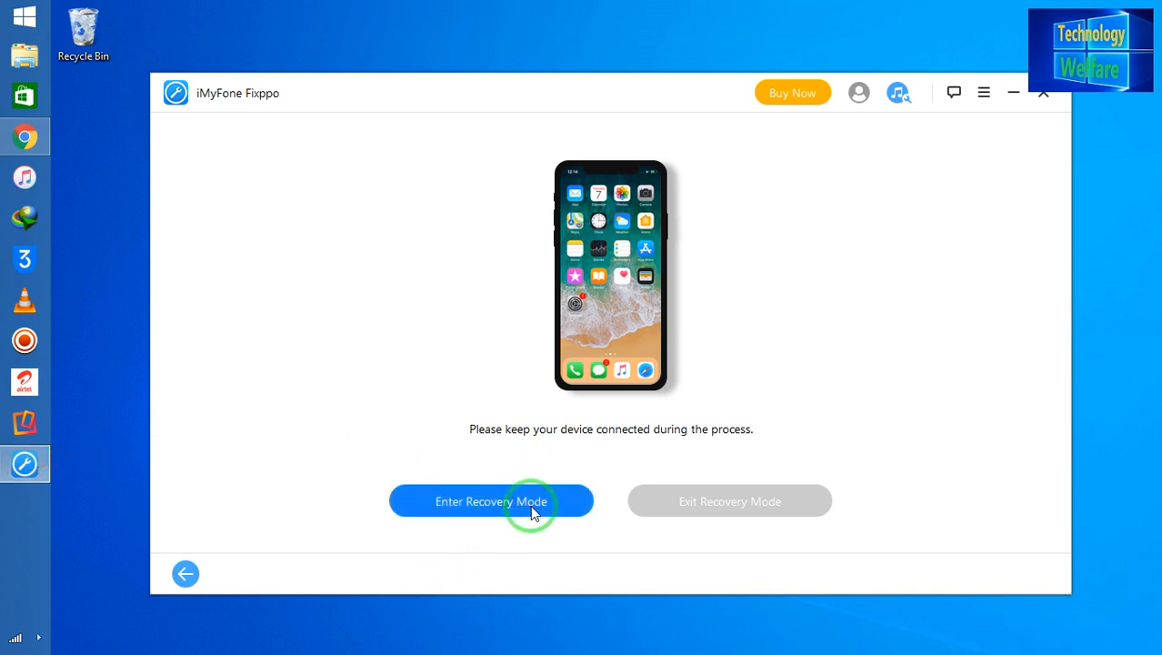
{"action": "mouse_move", "coordinate": [742, 513]}
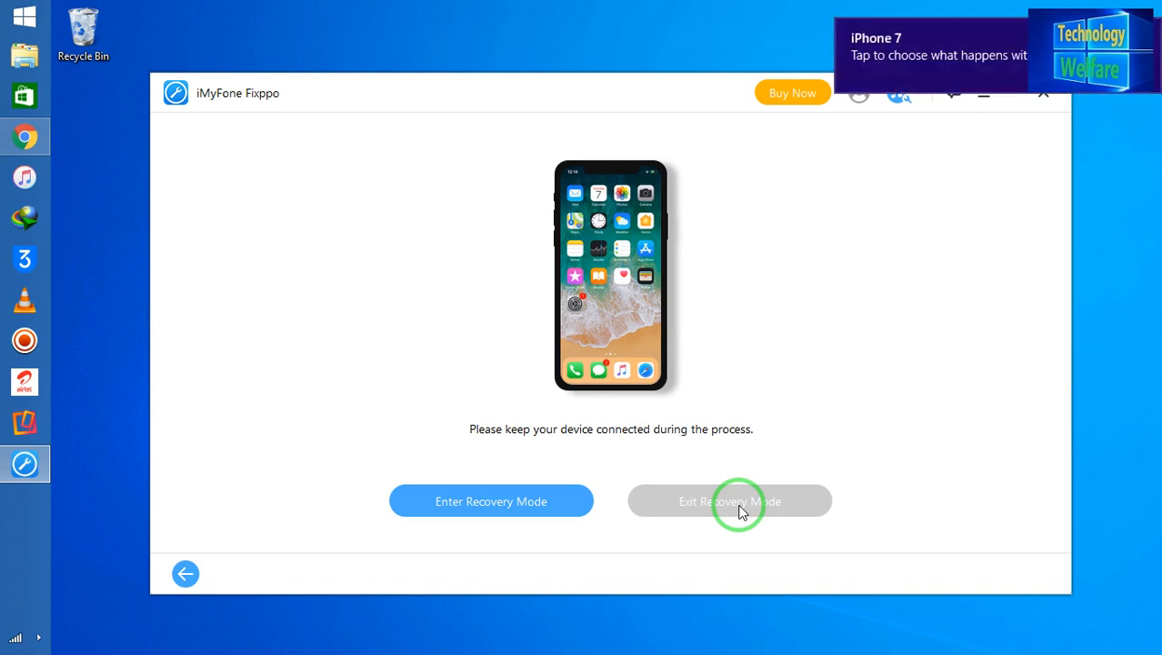
{"action": "mouse_move", "coordinate": [898, 380]}
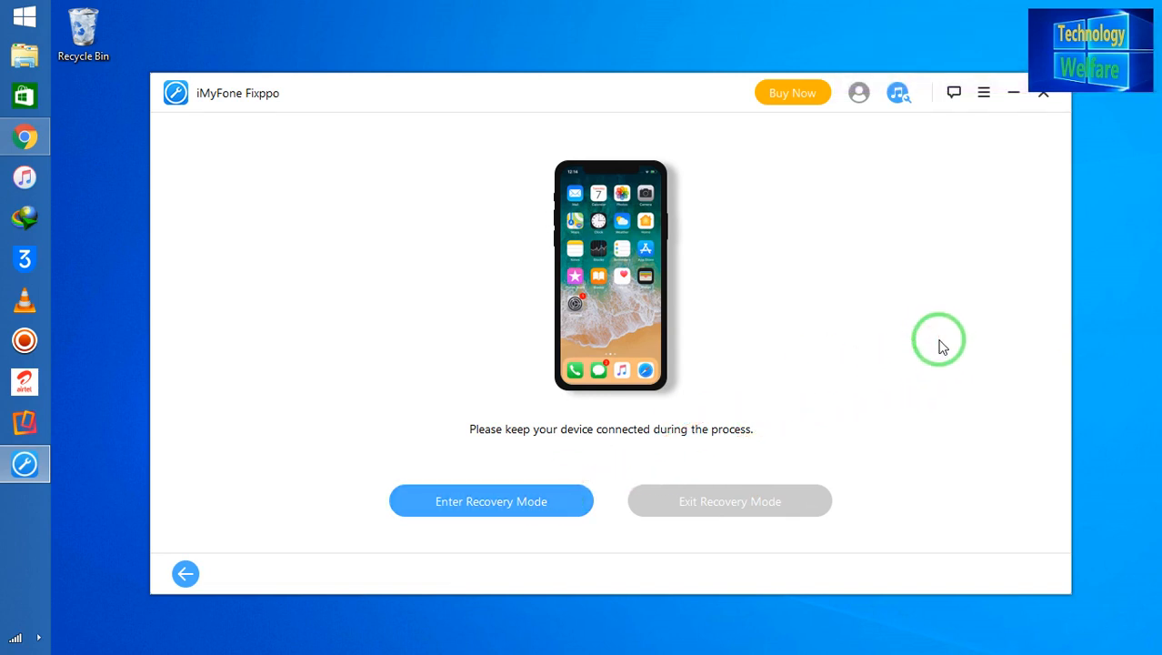
{"action": "mouse_move", "coordinate": [923, 342]}
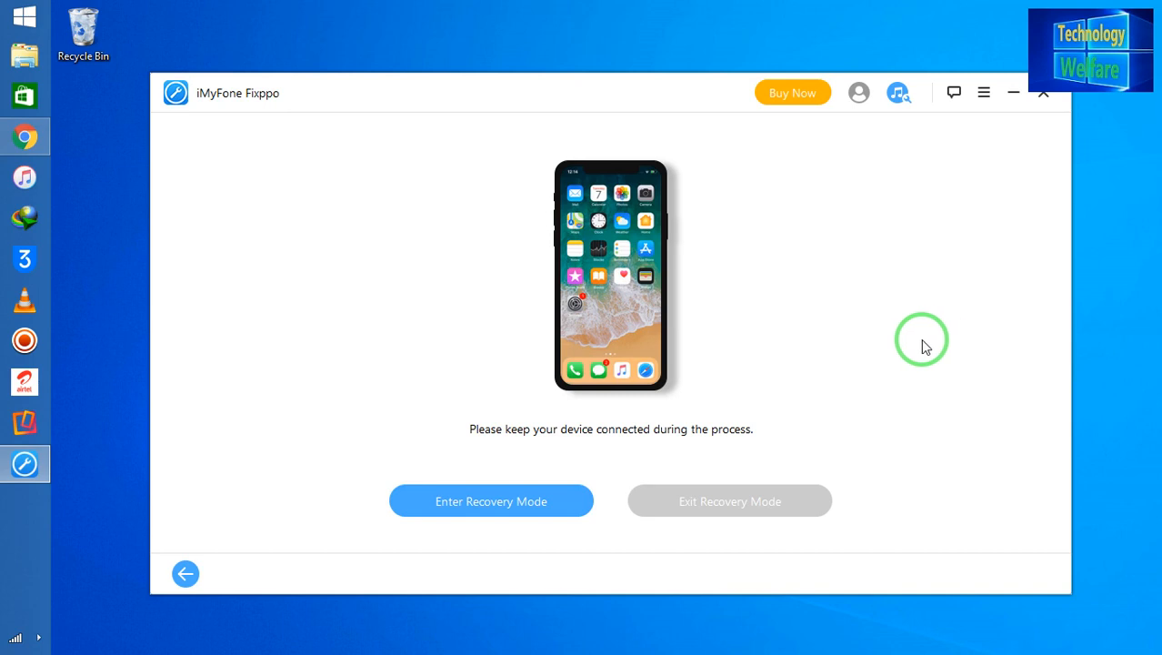
{"action": "mouse_move", "coordinate": [608, 460]}
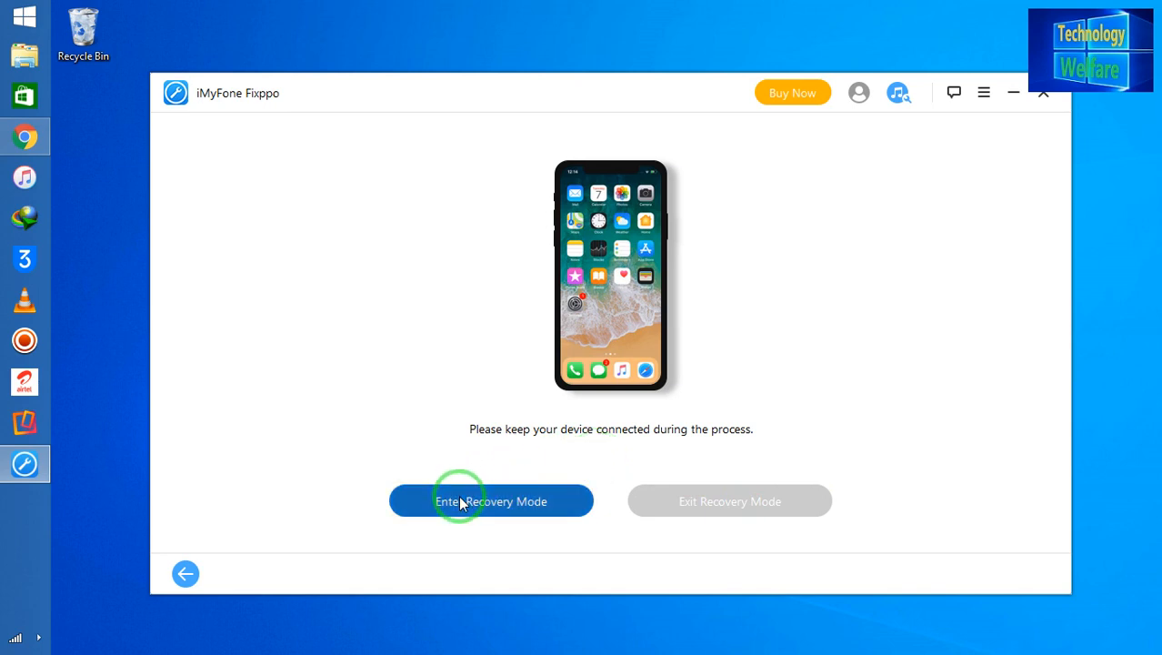
Exit Recovery Mode on the connected iPhone until 'Exited Recovery Mode successfully!' appears.
{"action": "left_click", "coordinate": [491, 500]}
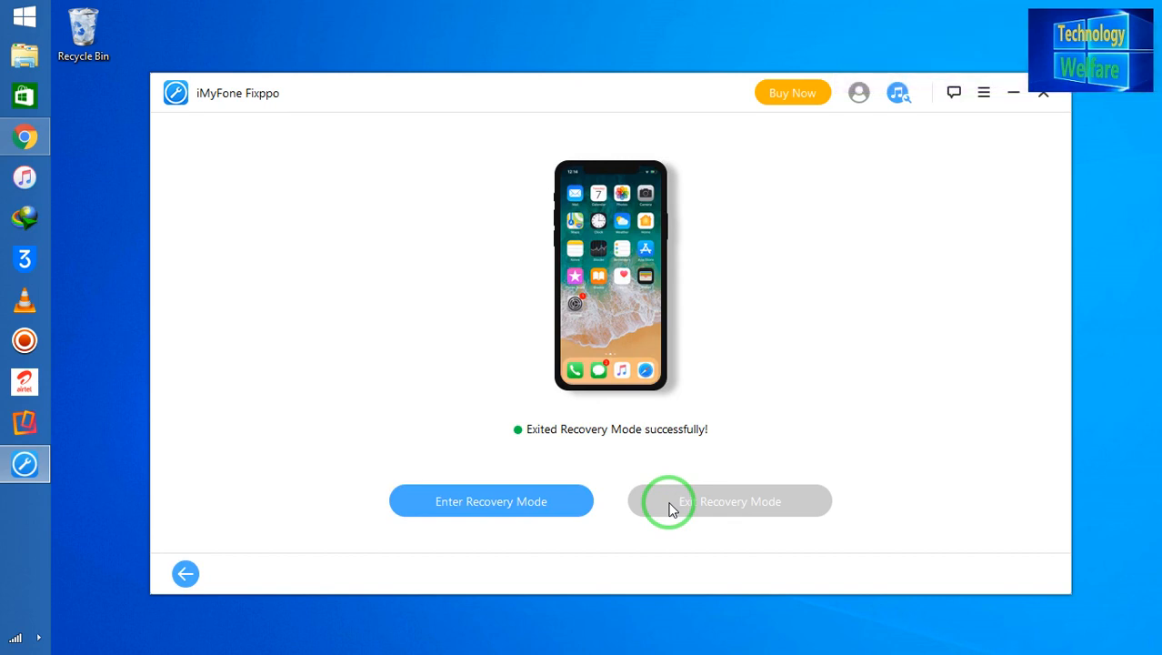
{"action": "mouse_move", "coordinate": [949, 484]}
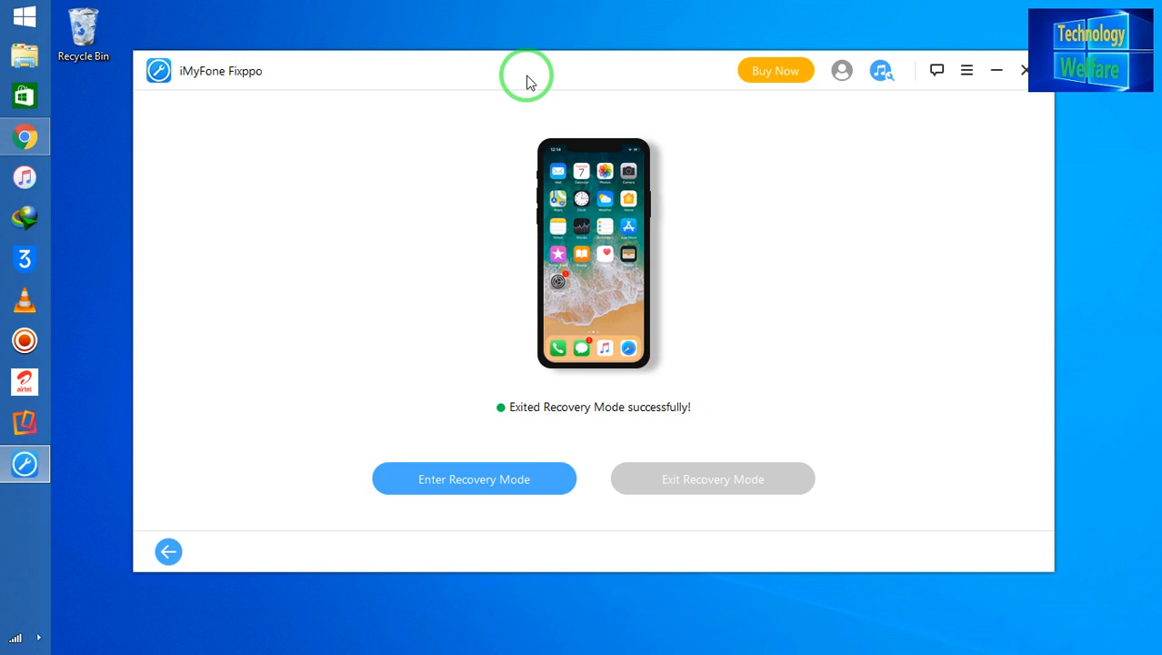
{"action": "mouse_move", "coordinate": [800, 354]}
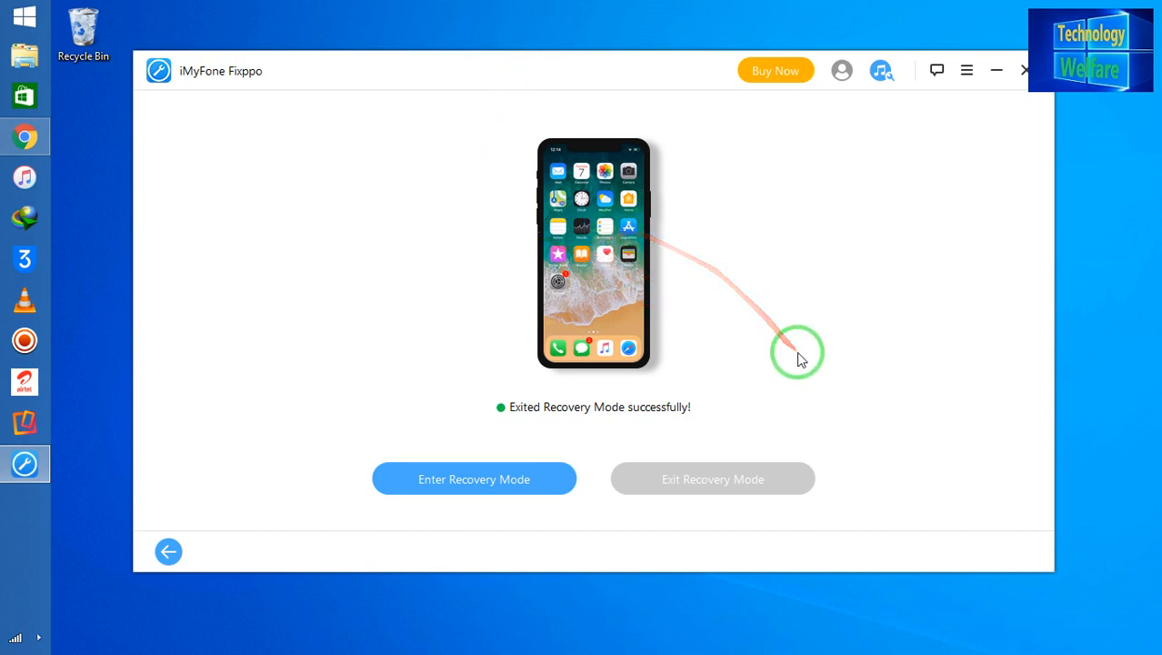